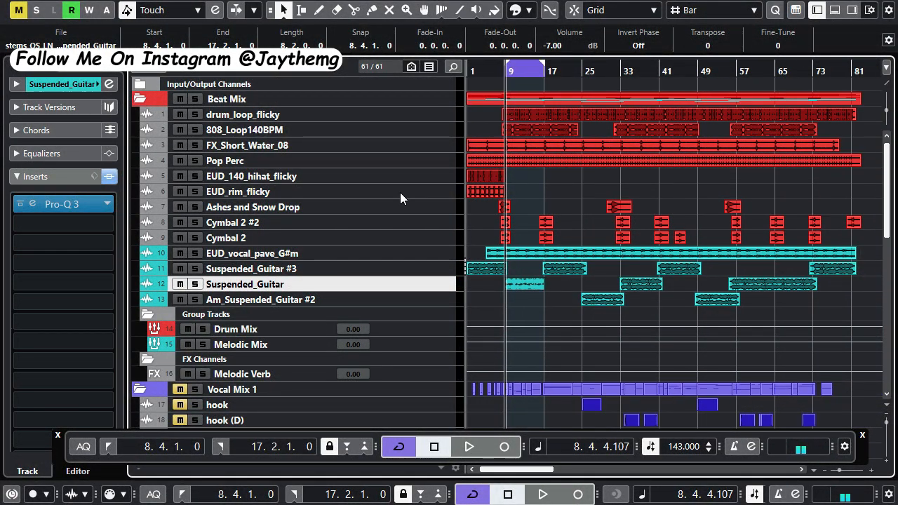
{"action": "mouse_move", "coordinate": [555, 241]}
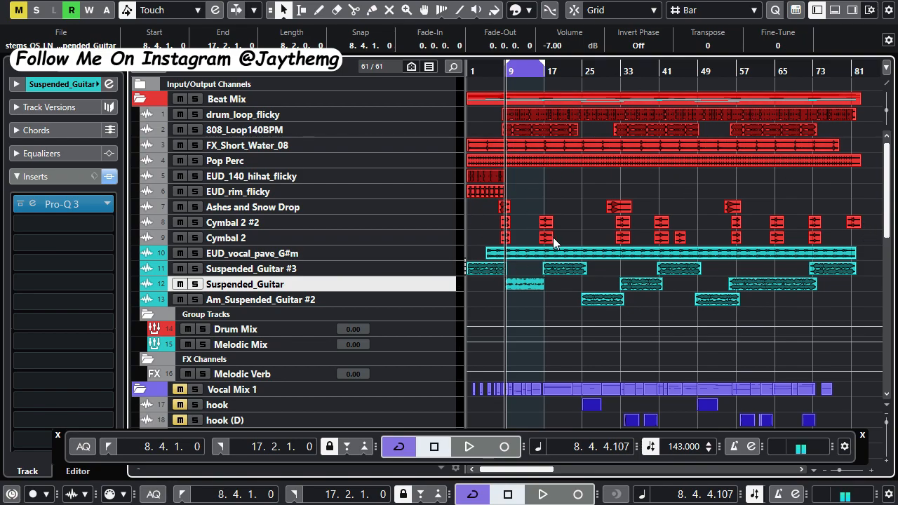
- Open S Pulser's pulse rate choices on Suspended_Guitar, keeping the rate at 1/4
{"action": "scroll", "scroll_direction": "down", "scroll_amount": 3}
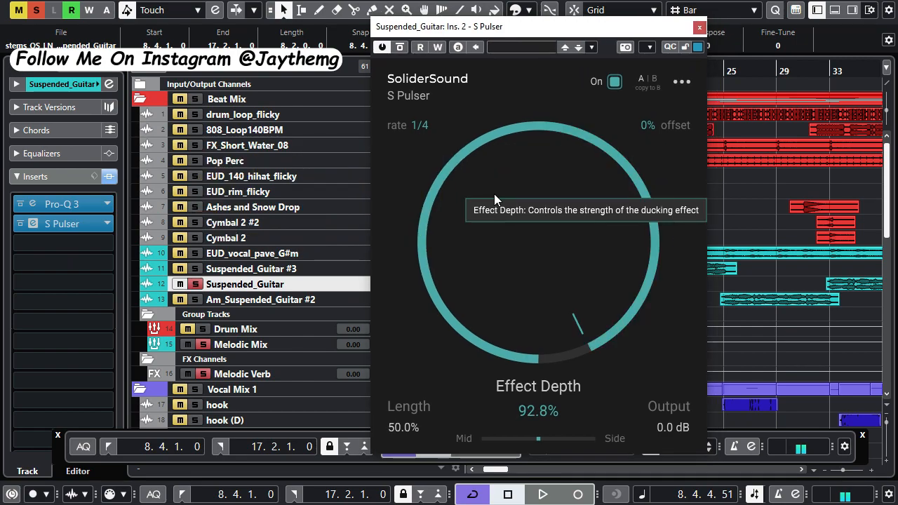
{"action": "left_click", "coordinate": [408, 125]}
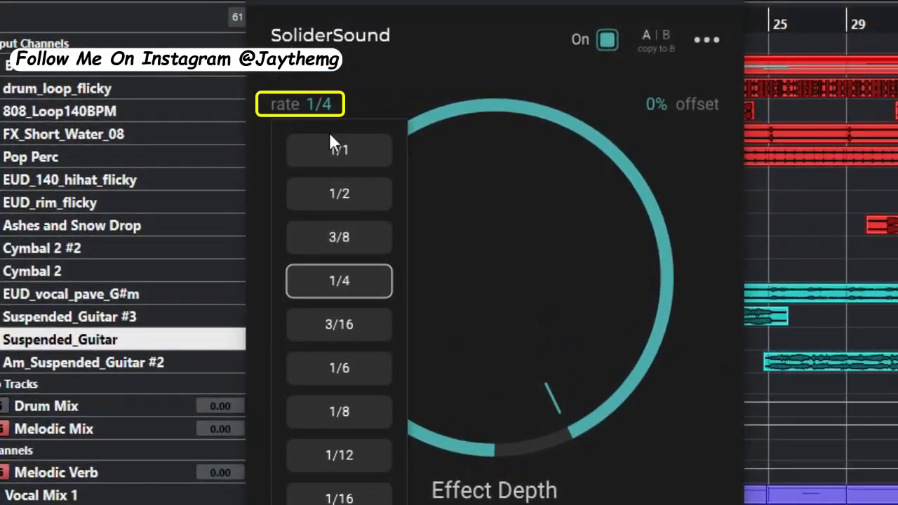
{"action": "mouse_move", "coordinate": [340, 291]}
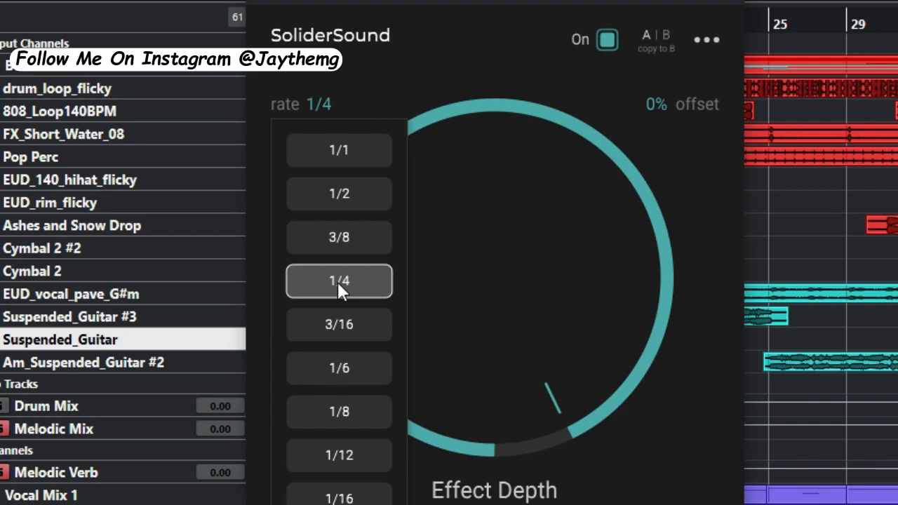
{"action": "mouse_move", "coordinate": [348, 265]}
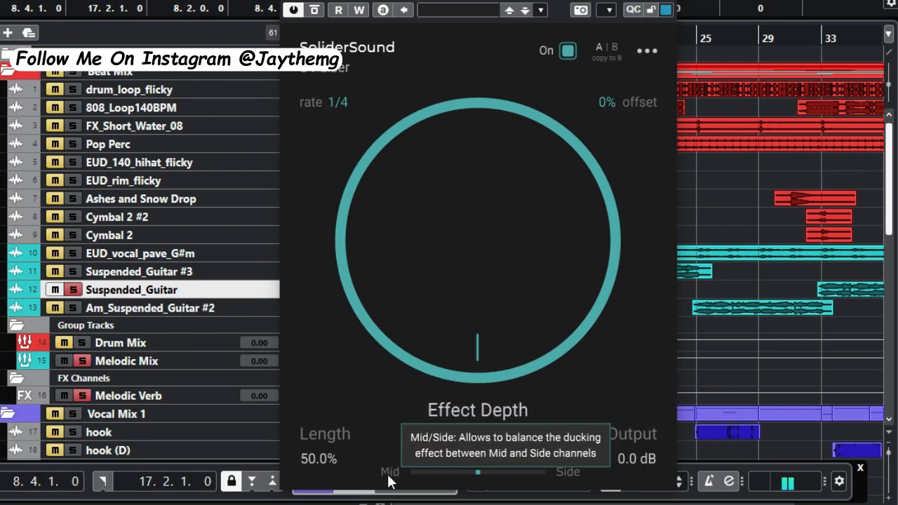
{"action": "mouse_move", "coordinate": [578, 479]}
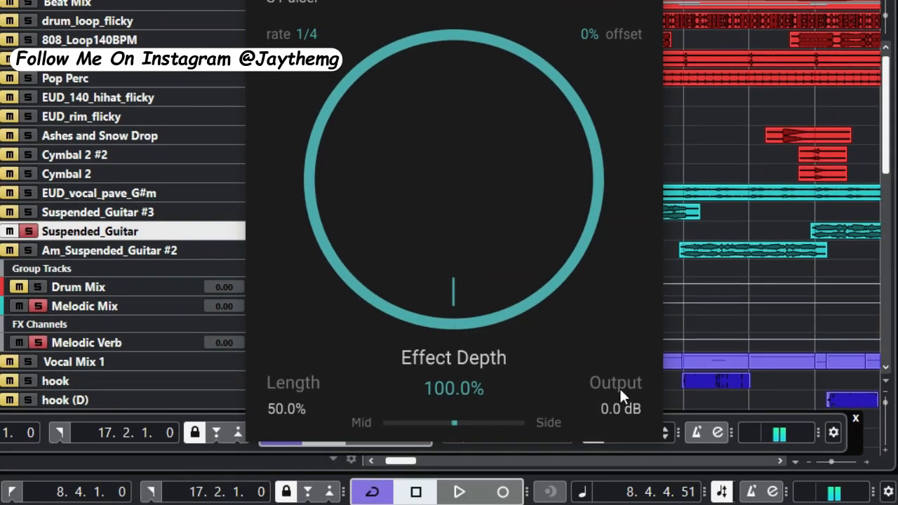
{"action": "mouse_move", "coordinate": [620, 396]}
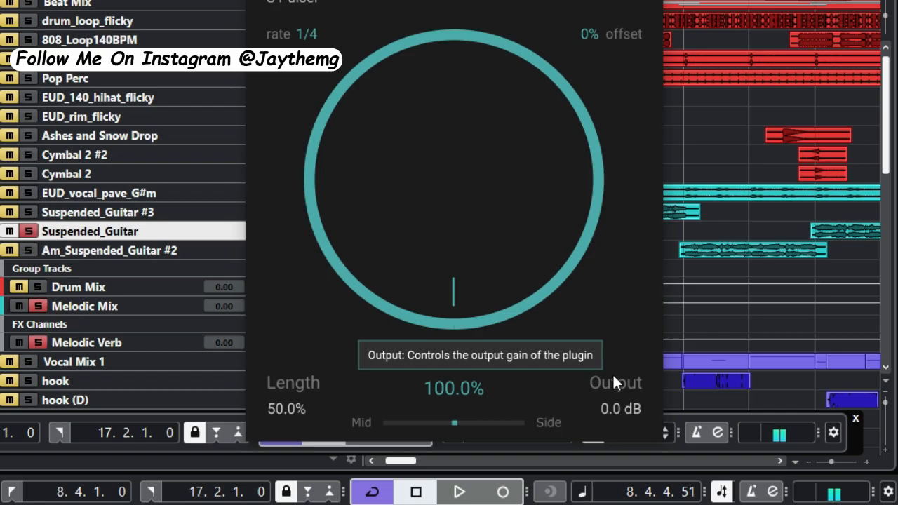
- Show S Pulser's factory preset list with Effect Depth at 100%
{"action": "left_click", "coordinate": [682, 81]}
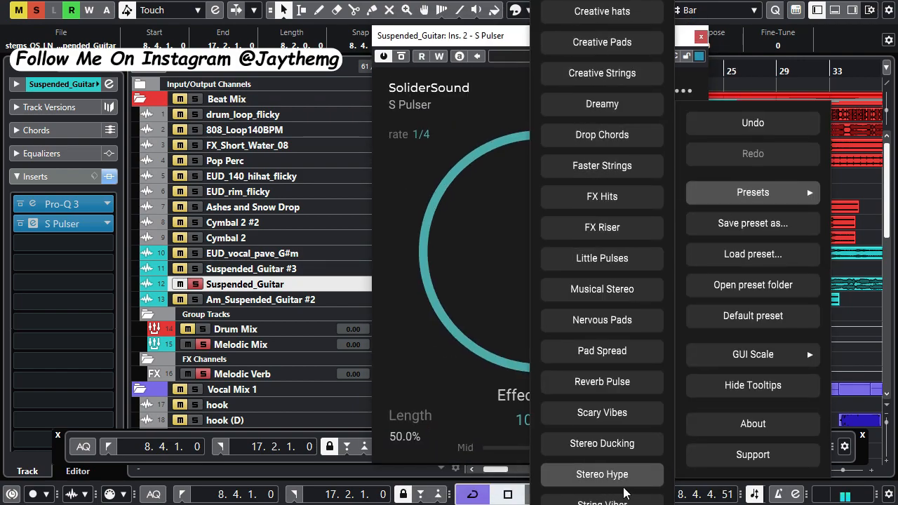
{"action": "mouse_move", "coordinate": [590, 474]}
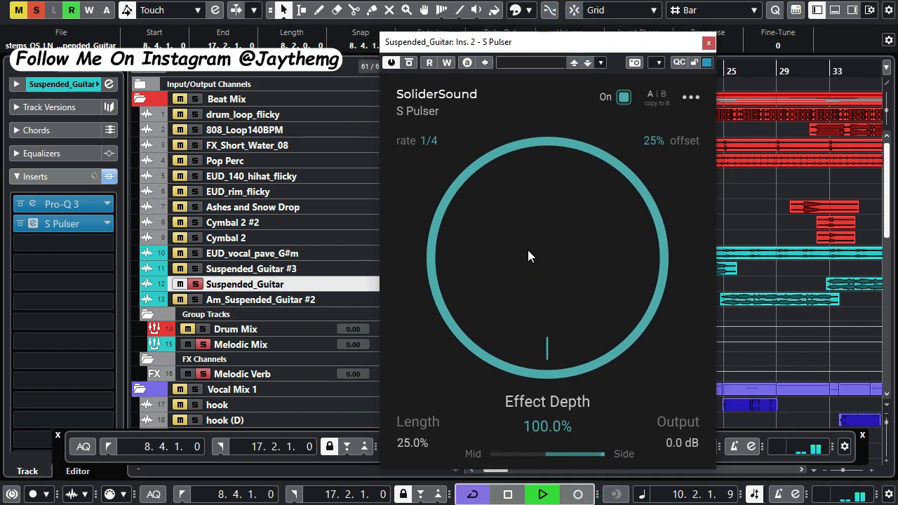
{"action": "mouse_move", "coordinate": [530, 255]}
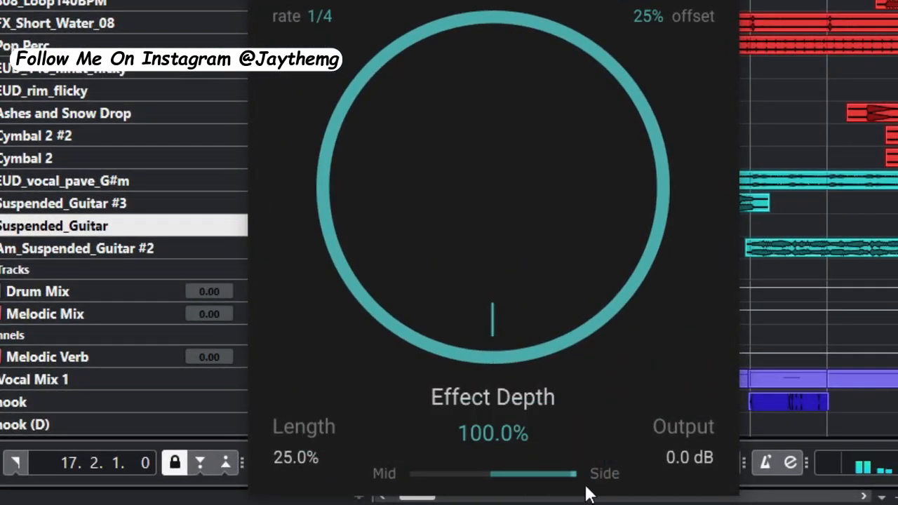
{"action": "mouse_move", "coordinate": [581, 479]}
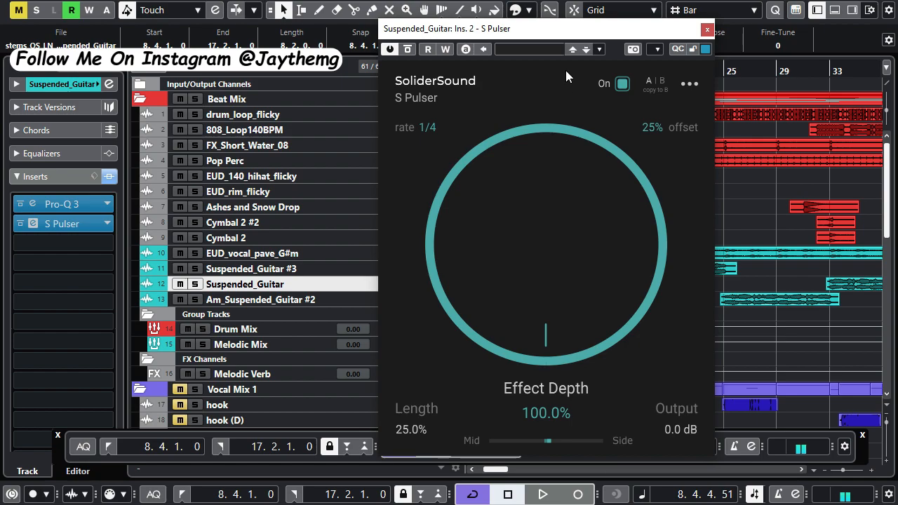
{"action": "left_click_drag", "start_coordinate": [568, 28], "coordinate": [547, 22]}
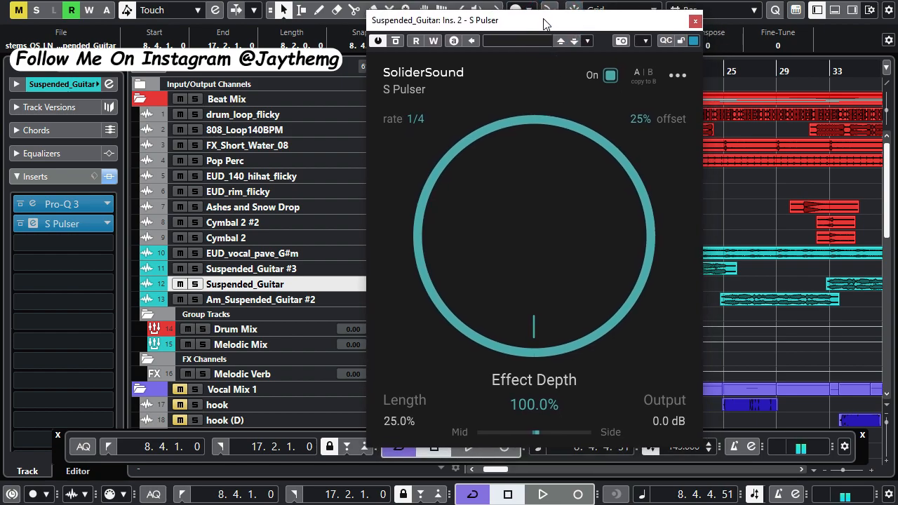